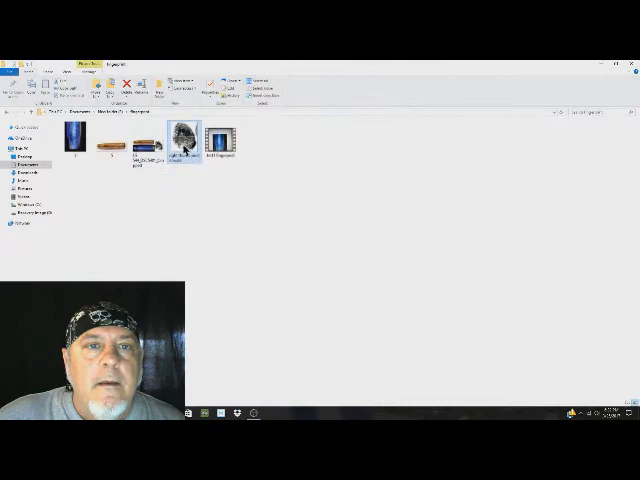
# Open the fingerprint video from the Fingerprint folder with Windows Media Player.
pyautogui.doubleClick(182, 133)
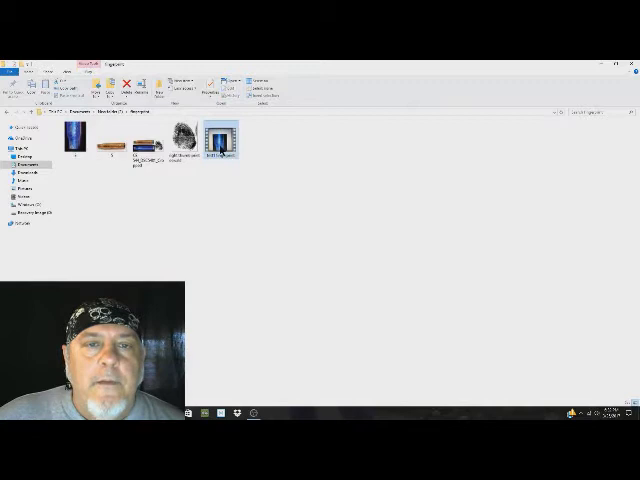
pyautogui.rightClick(218, 140)
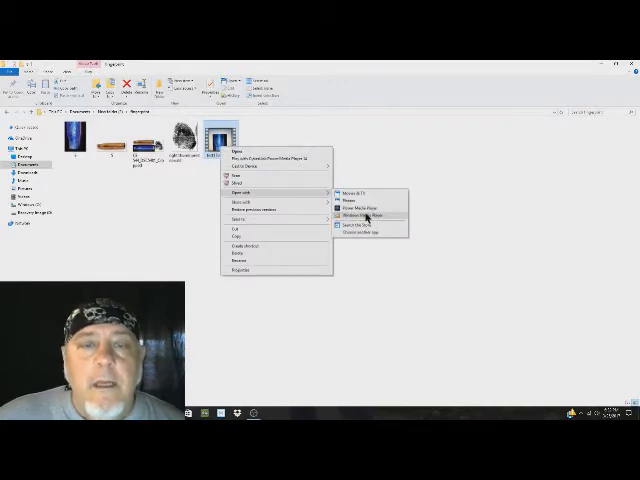
pyautogui.click(368, 216)
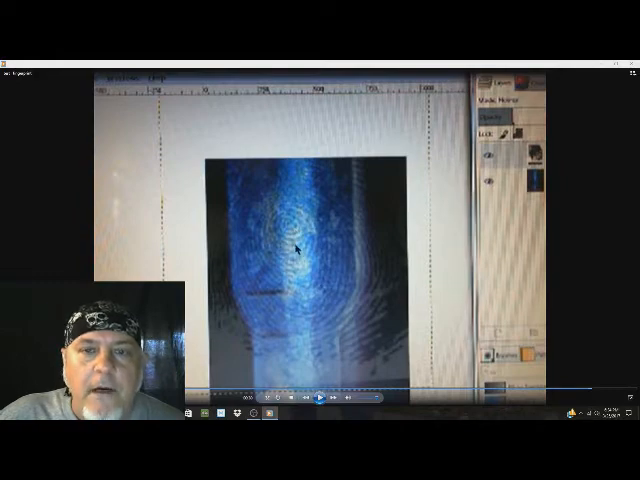
pyautogui.moveTo(286, 232)
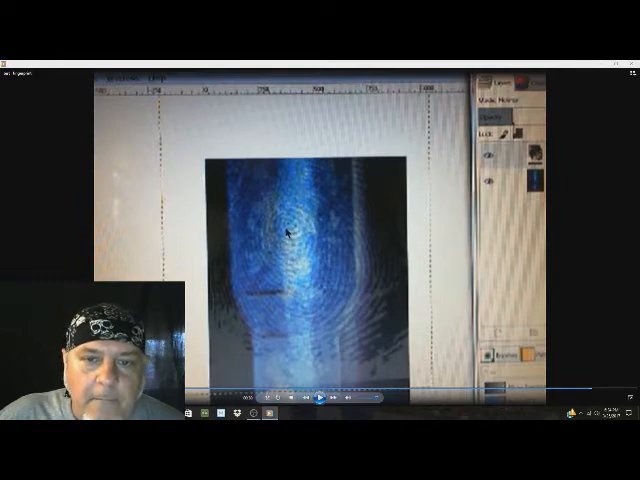
# Pause playback on the frame showing blue thumbprint ridges over the casing image.
pyautogui.click(318, 399)
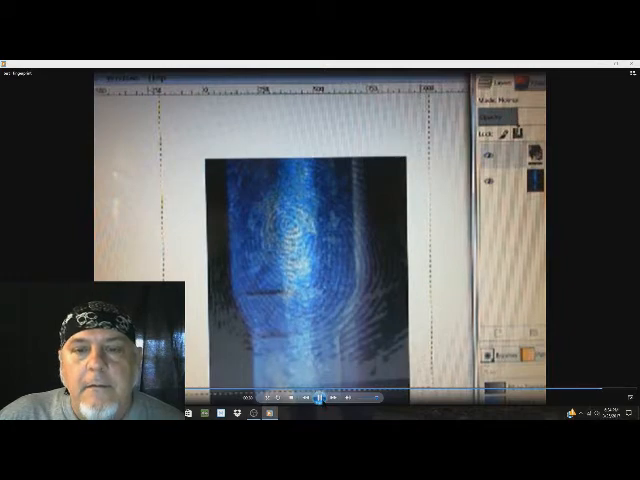